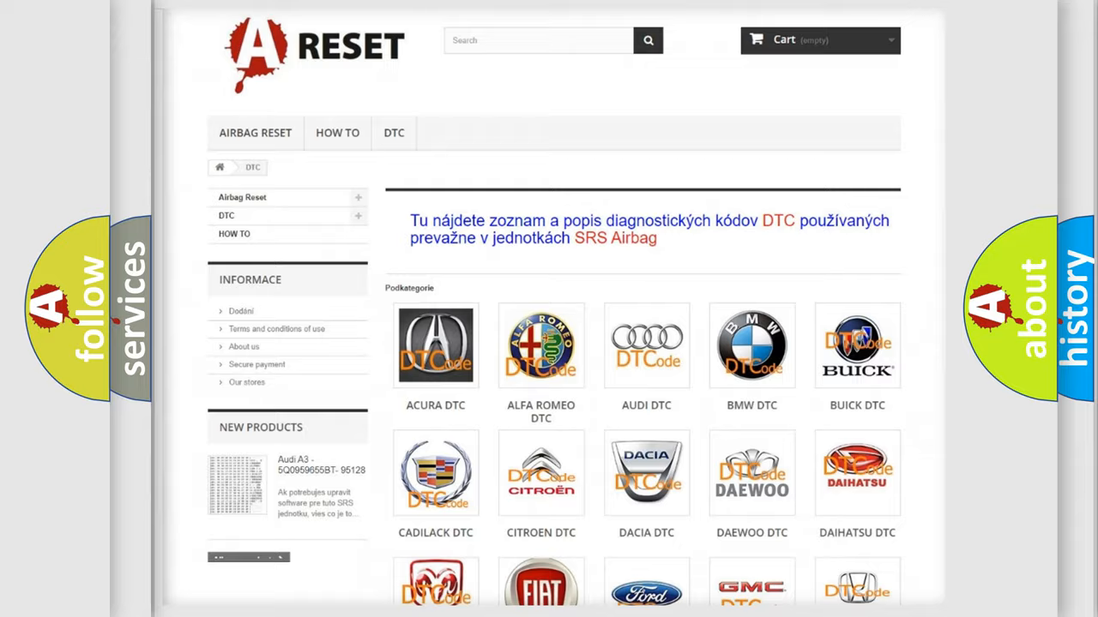
# - Open the Jeep tile from the DTC catalog and browse the Jeep code list to B0029:2B
pyautogui.scroll(-3)
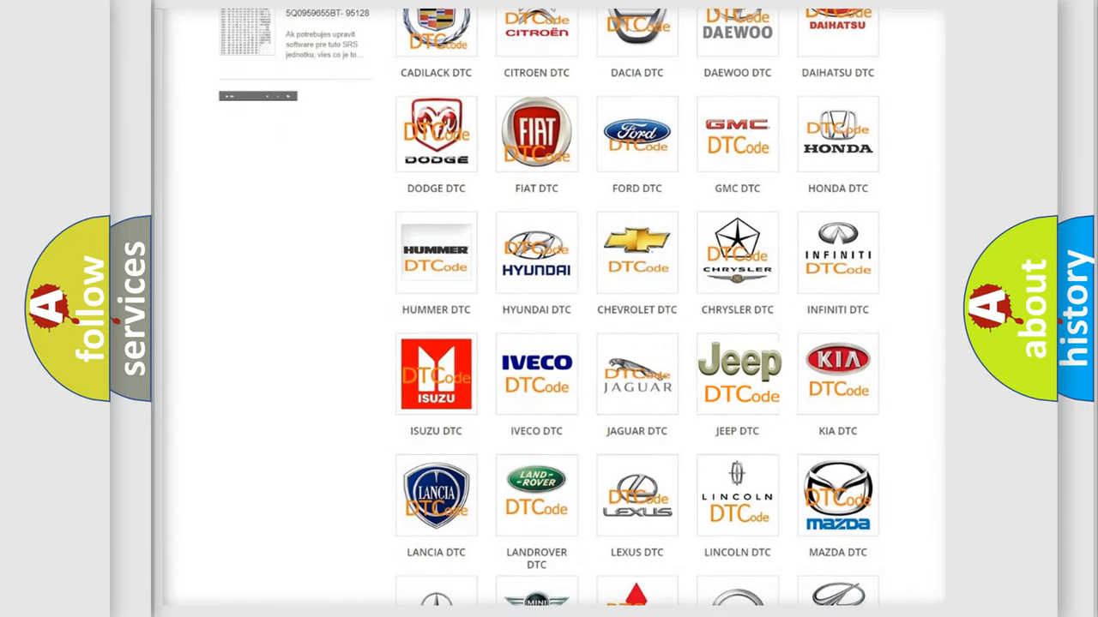
pyautogui.click(736, 373)
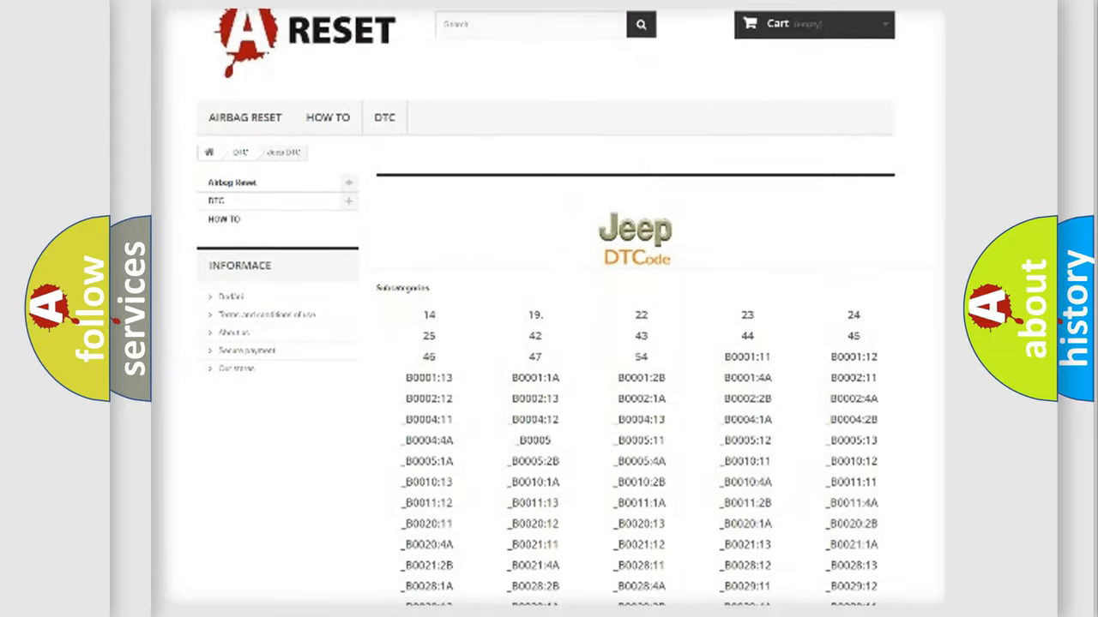
pyautogui.scroll(-3)
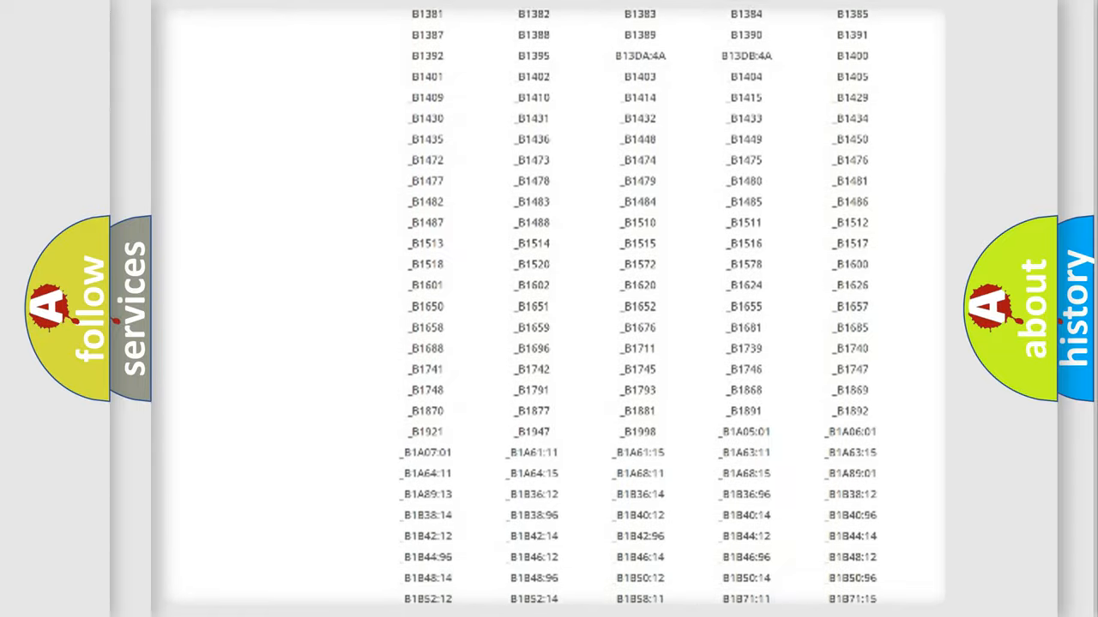
pyautogui.scroll(3)
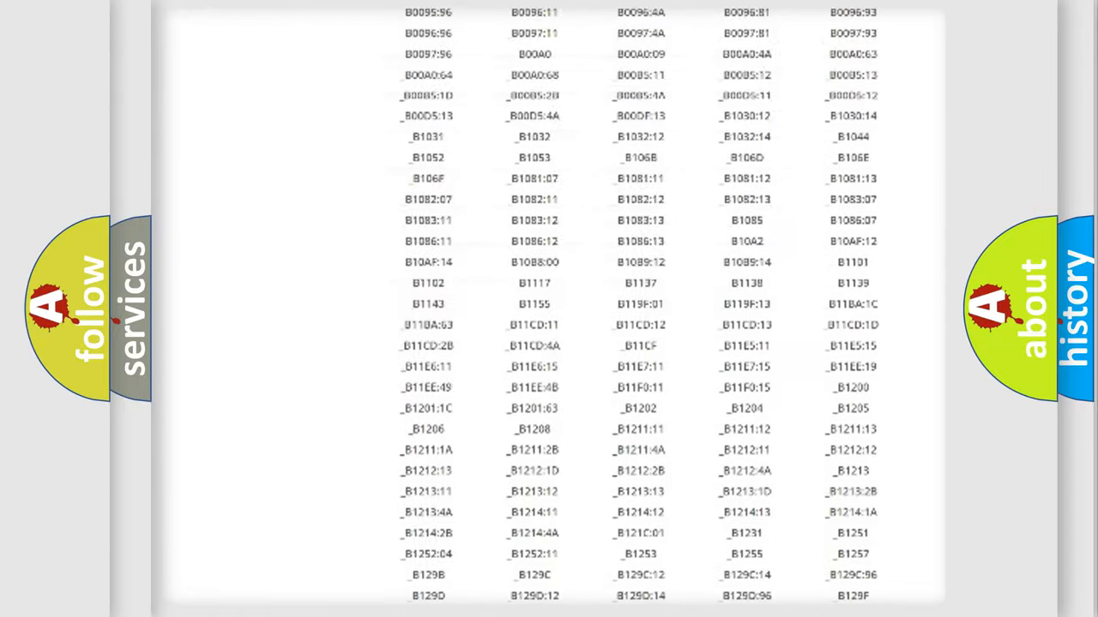
pyautogui.scroll(3)
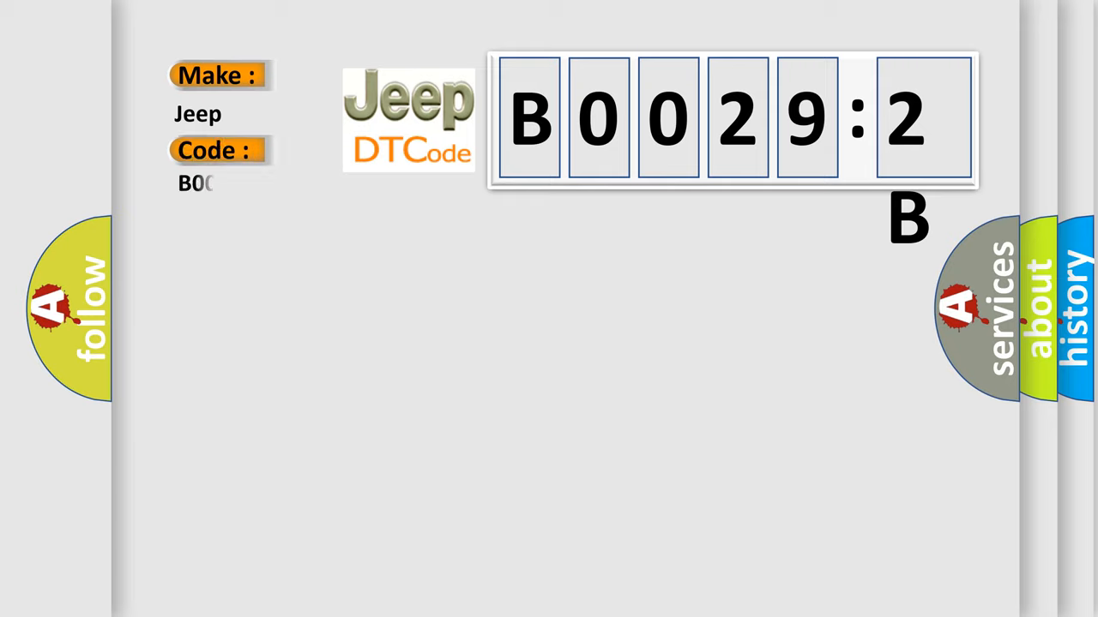
# - Finish the Jeep code entry by adding '292B' so it reads B00292B
pyautogui.write('292B')
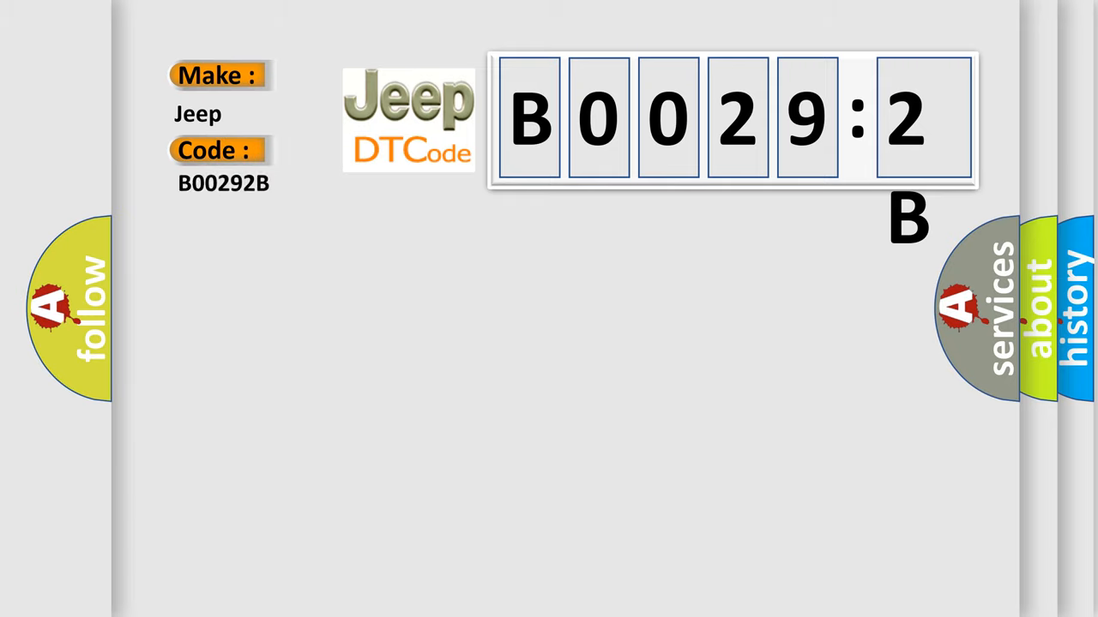